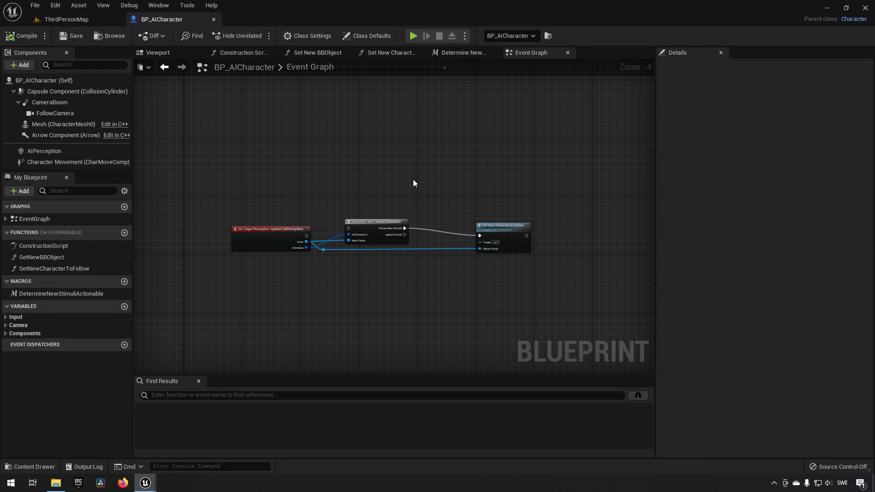
- Enable Use Acceleration for Paths in the Character Movement component's Nav Movement settings
{"action": "left_click", "coordinate": [78, 162]}
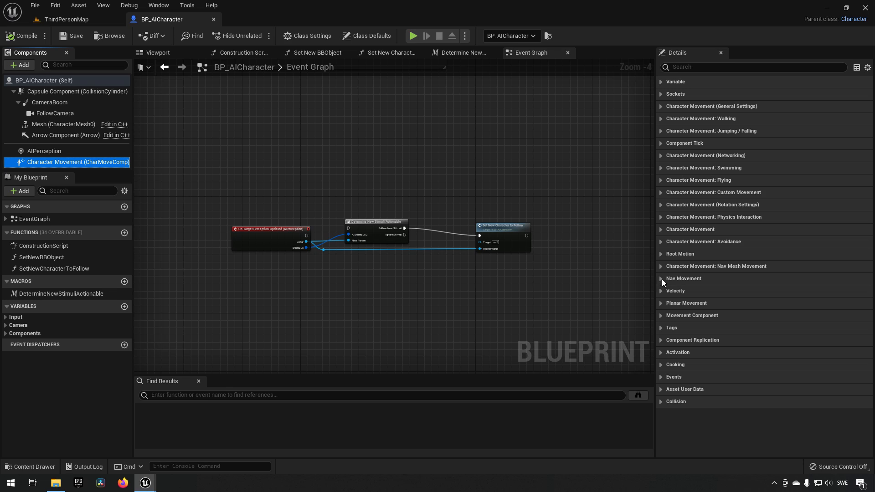
{"action": "left_click", "coordinate": [683, 279]}
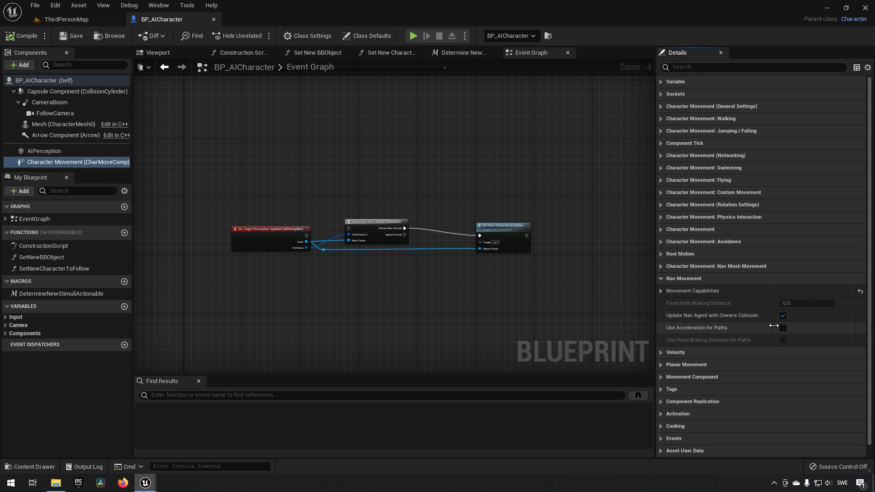
{"action": "left_click", "coordinate": [782, 327]}
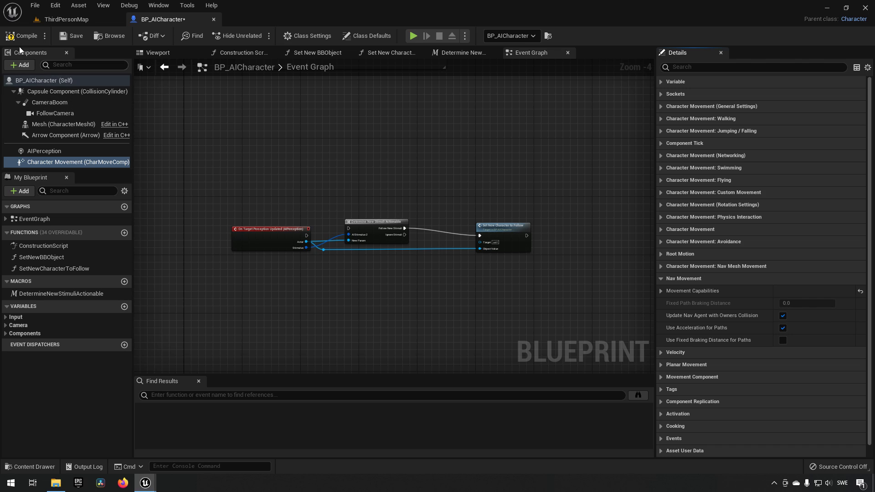
- Compile the character blueprint and launch a play-in-editor session to test the AI
{"action": "left_click", "coordinate": [65, 19]}
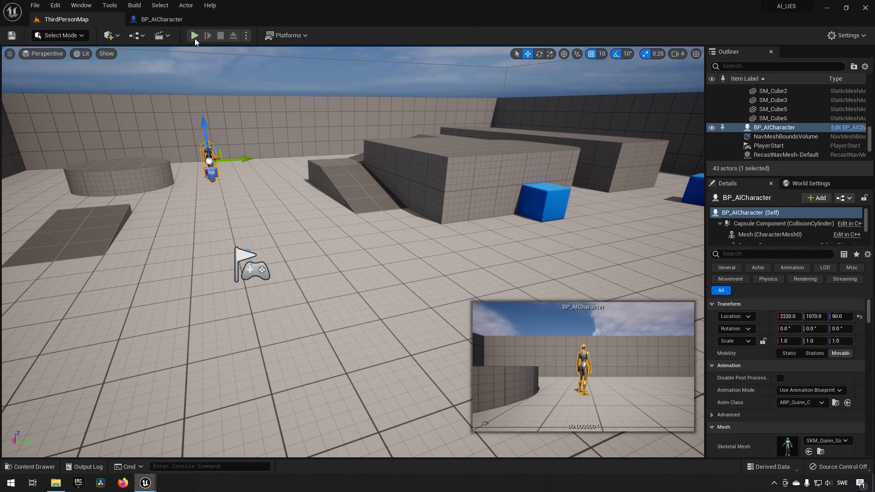
{"action": "left_click", "coordinate": [194, 36]}
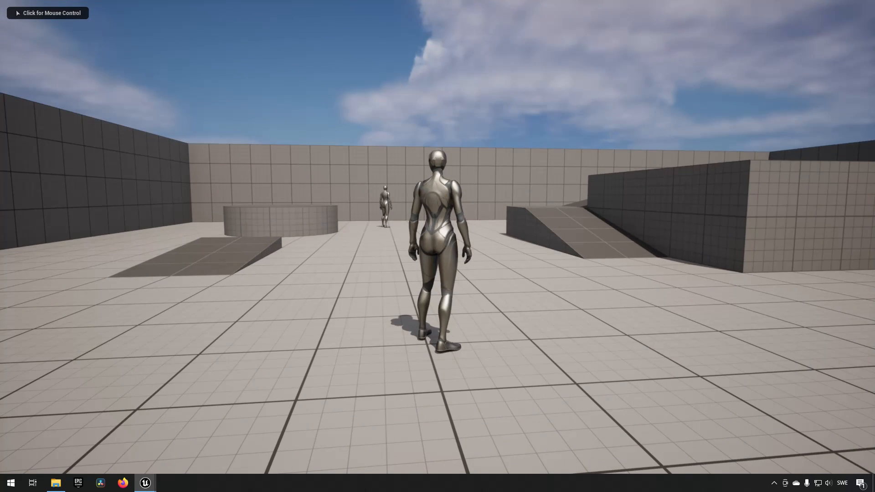